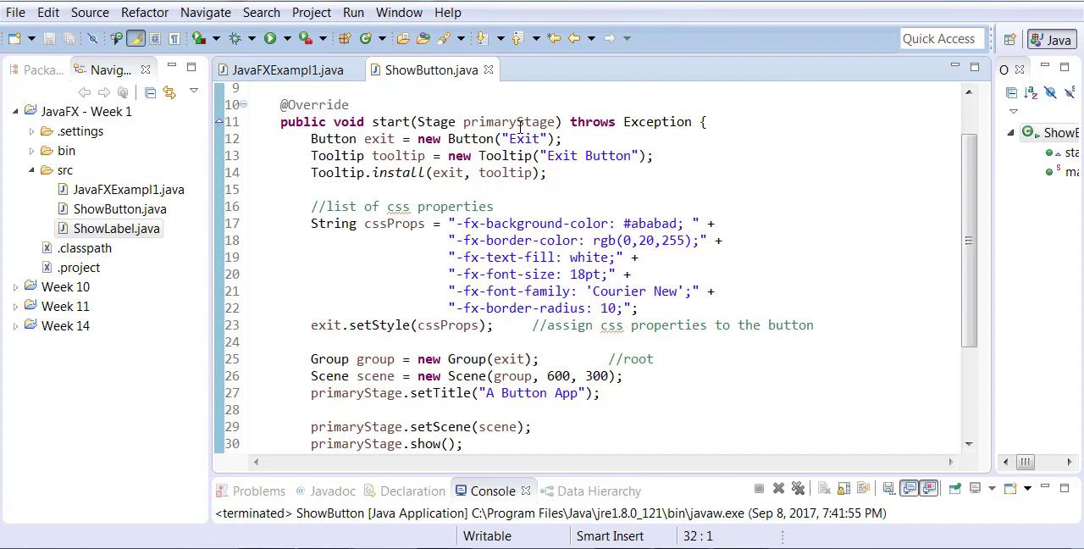
Change the button label to "_Exit" for an E mnemonic and launch ShowButton
{"action": "left_click", "coordinate": [509, 139]}
{"action": "type", "text": "_"}
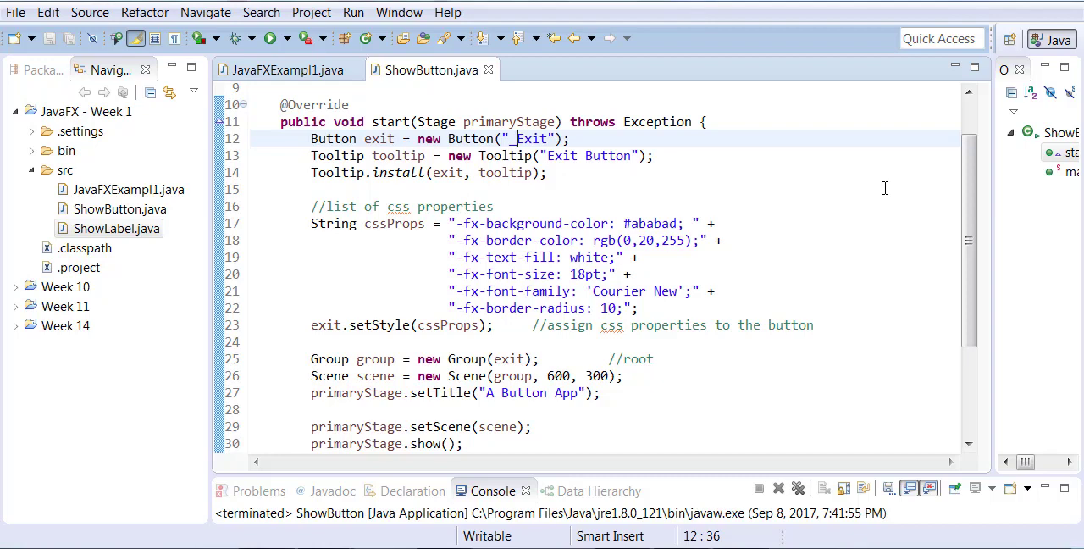
{"action": "left_click", "coordinate": [270, 37]}
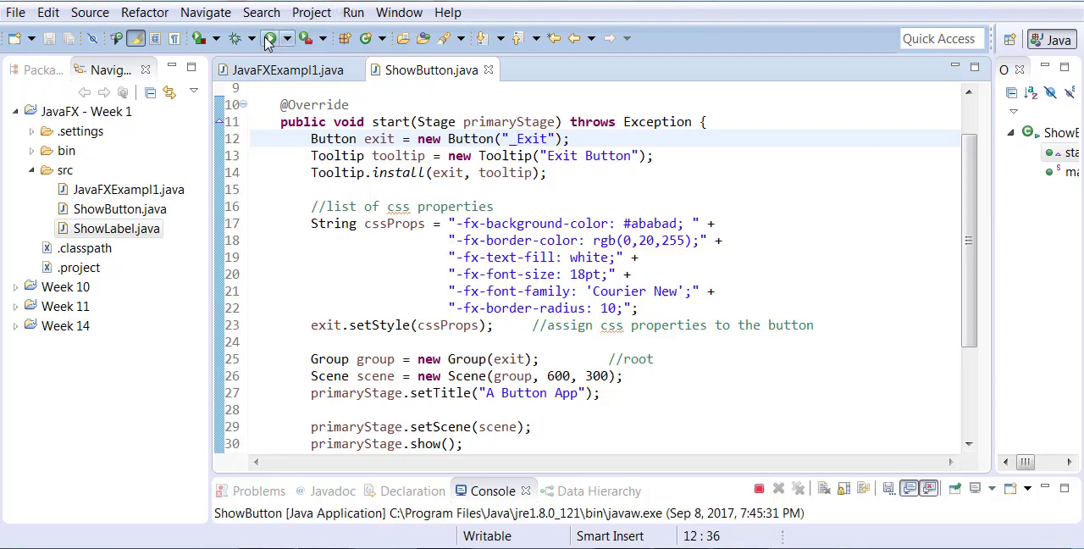
Move the A Button App window aside, trigger Exit via Alt mnemonic, and close the app
{"action": "left_click", "coordinate": [270, 37]}
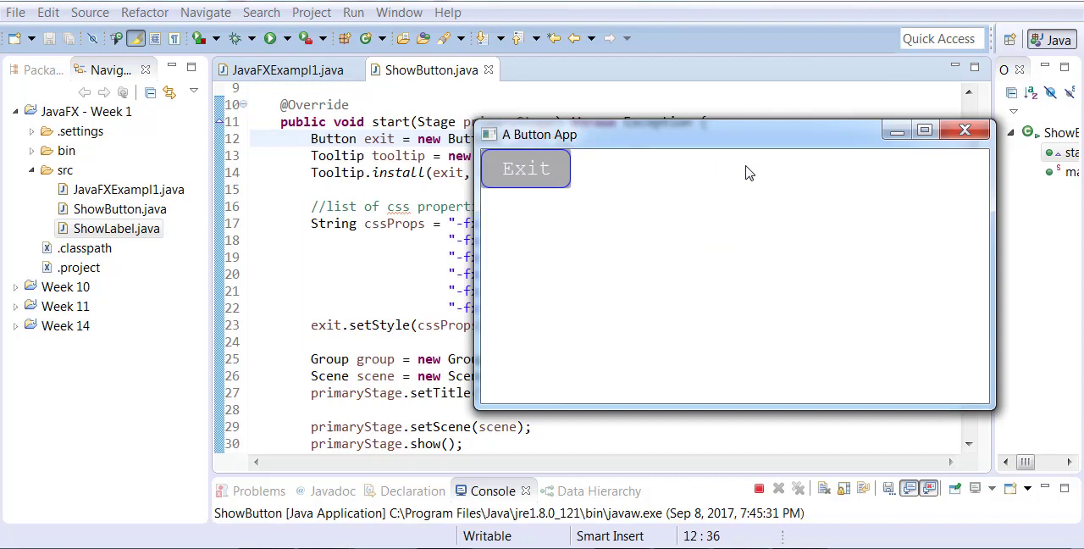
{"action": "left_click_drag", "start_coordinate": [539, 134], "coordinate": [815, 176]}
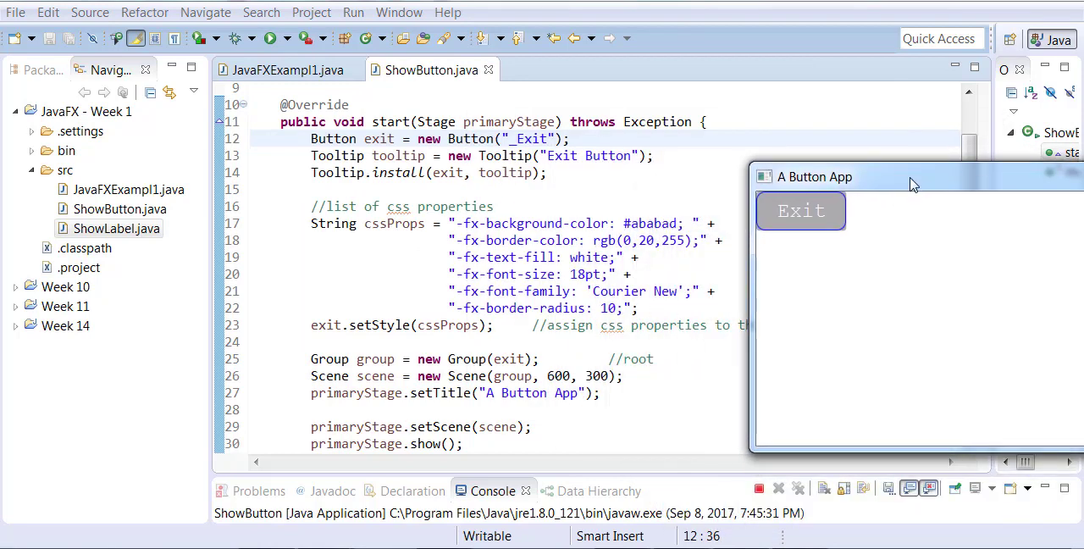
{"action": "key", "text": "alt"}
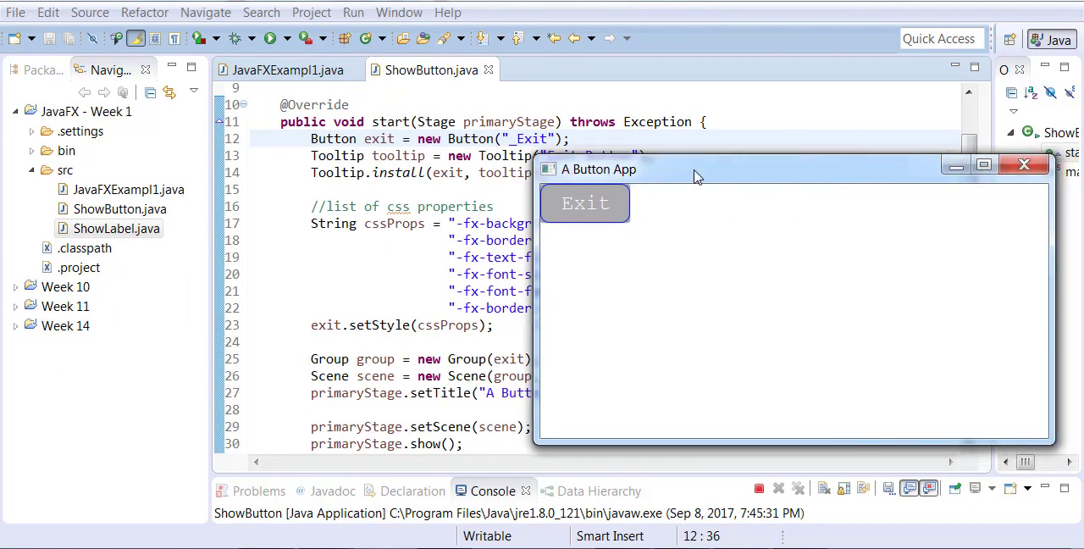
{"action": "left_click", "coordinate": [1023, 164]}
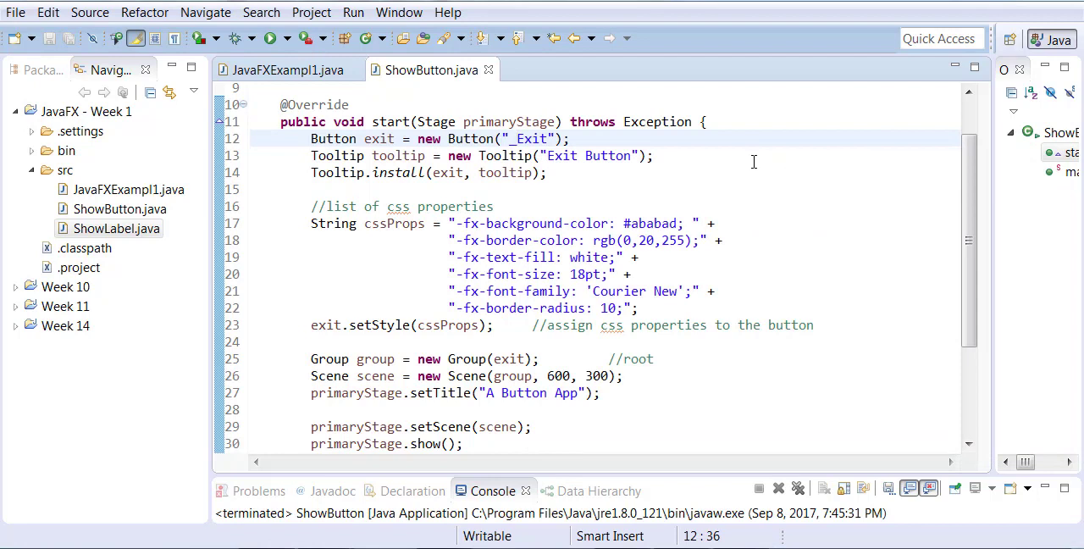
Rewrite the root as 'HBox root = new HBox()', pass root to new Scene, and add a blank line
{"action": "scroll", "scroll_direction": "down", "scroll_amount": 3}
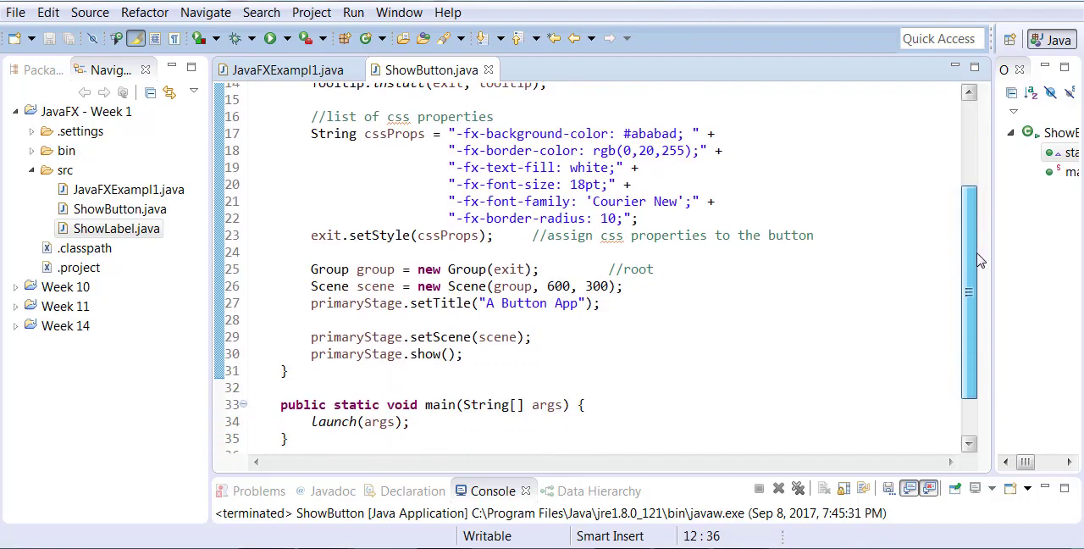
{"action": "scroll", "scroll_direction": "down", "scroll_amount": 3}
{"action": "type", "text": "H"}
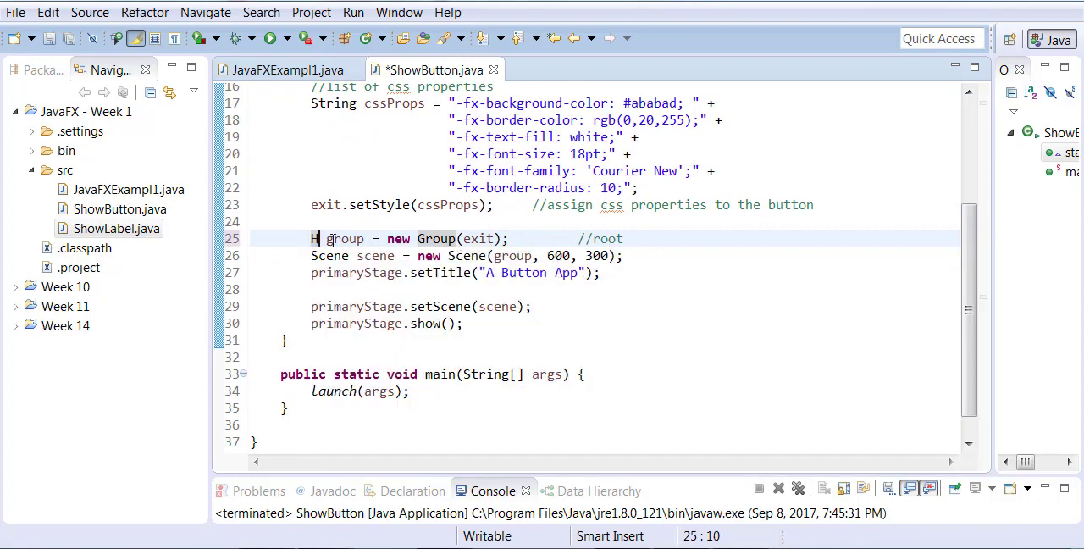
{"action": "type", "text": "Box"}
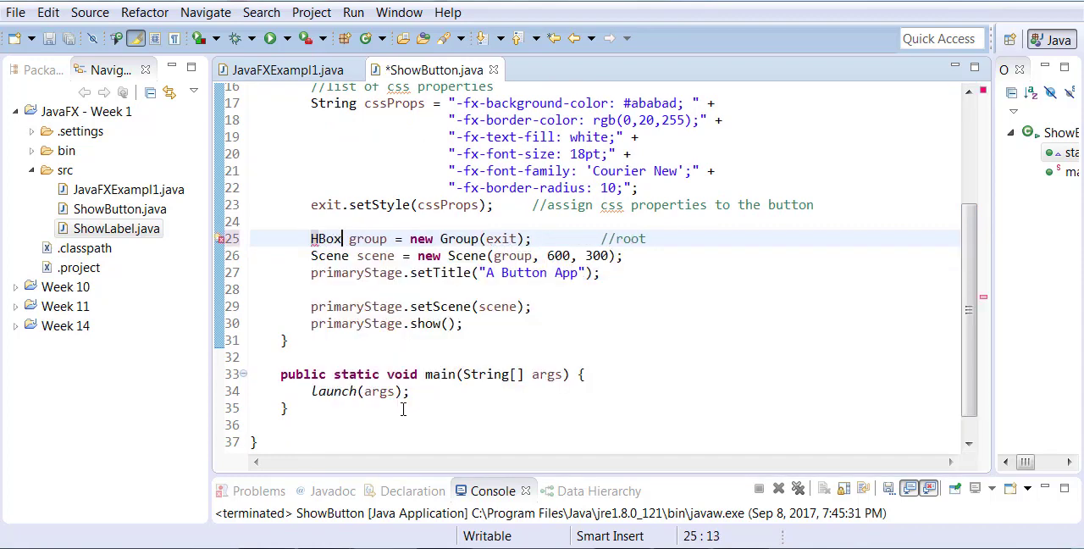
{"action": "double_click", "coordinate": [325, 237]}
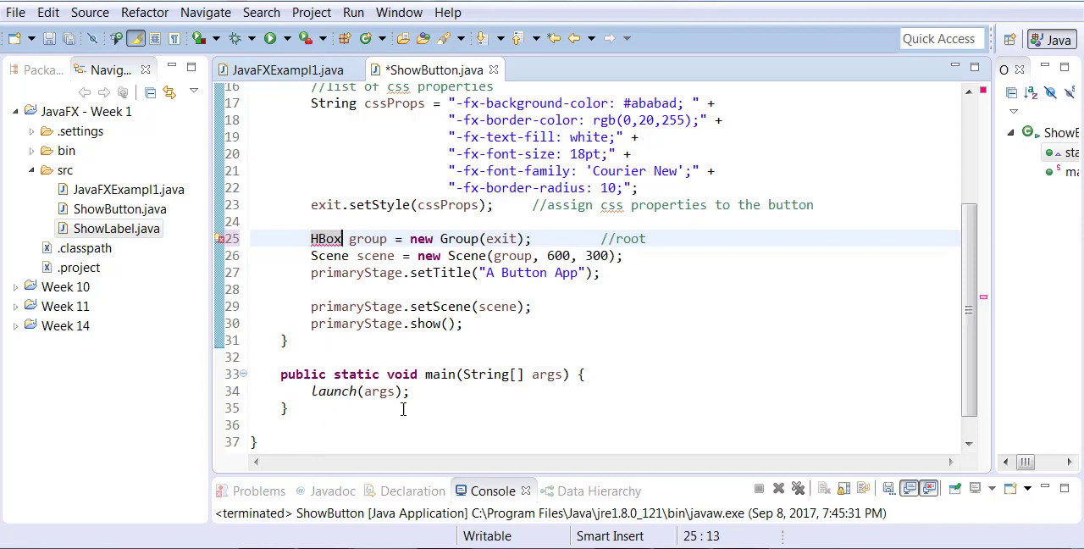
{"action": "left_click", "coordinate": [386, 237]}
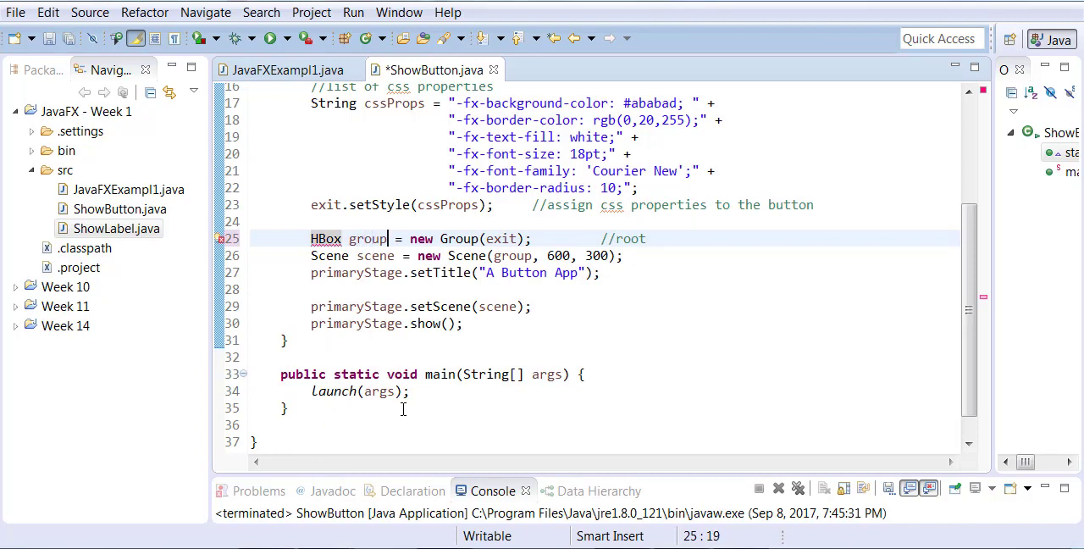
{"action": "double_click", "coordinate": [458, 237]}
{"action": "type", "text": "HBox"}
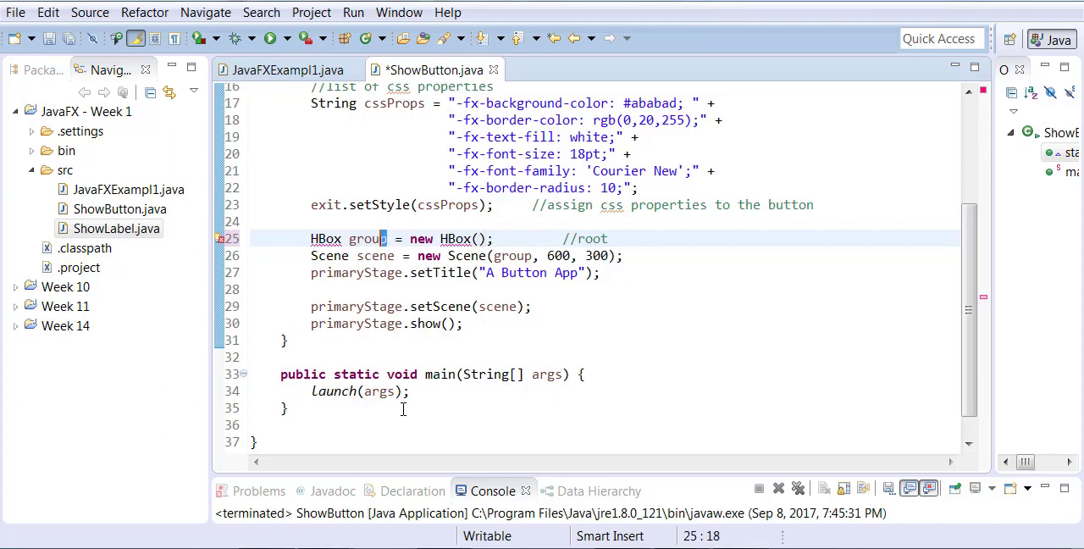
{"action": "type", "text": "root"}
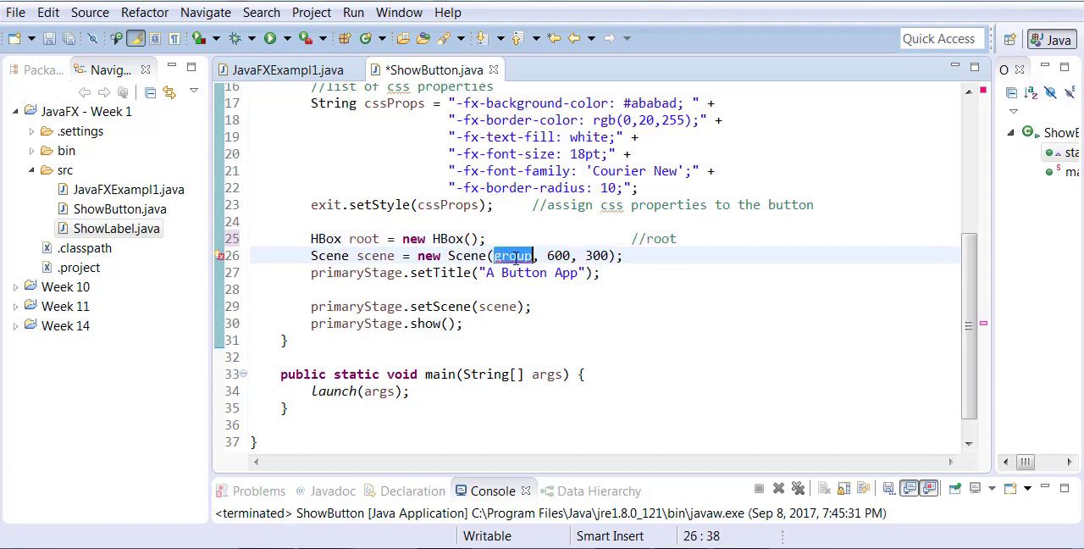
{"action": "type", "text": "root"}
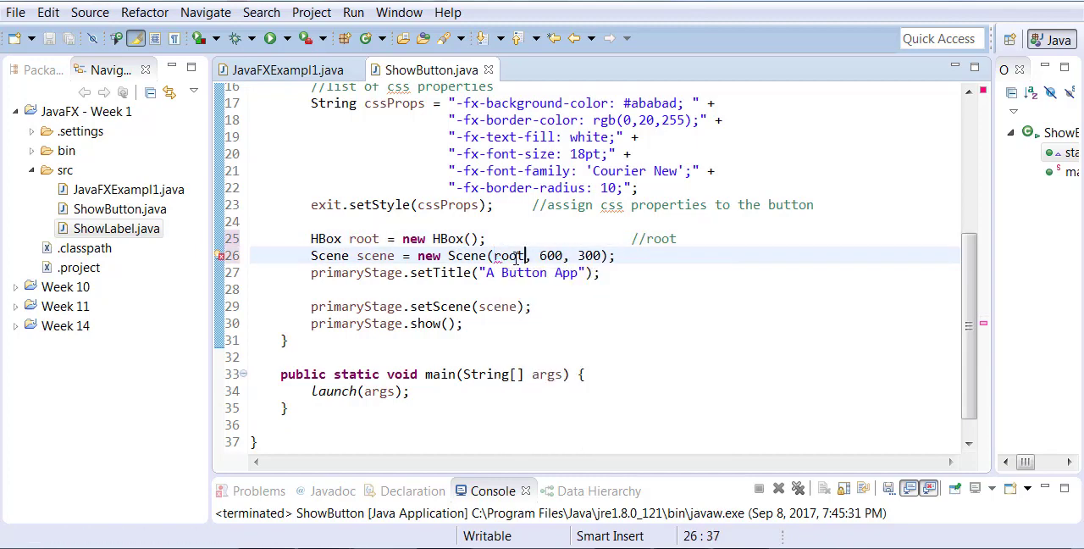
{"action": "left_click", "coordinate": [720, 237]}
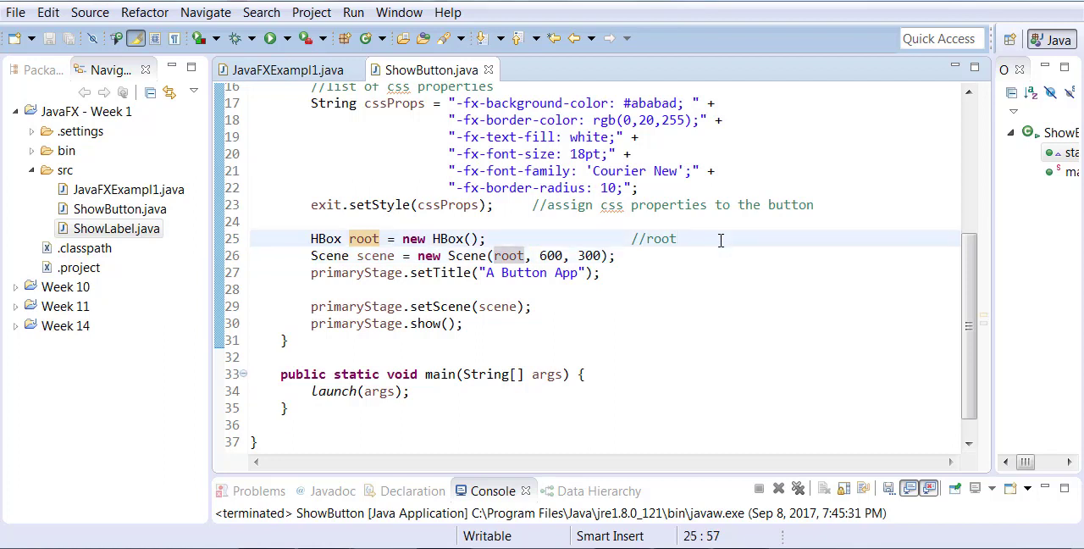
{"action": "key", "text": "Enter"}
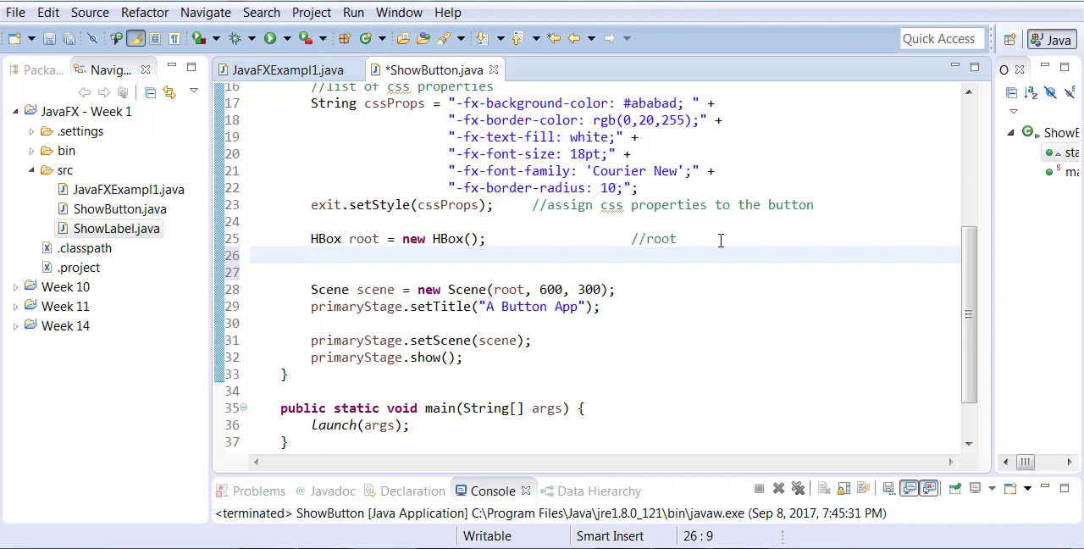
Write root.getChildren().add(exit); on the new line and save ShowButton.java
{"action": "left_click", "coordinate": [312, 256]}
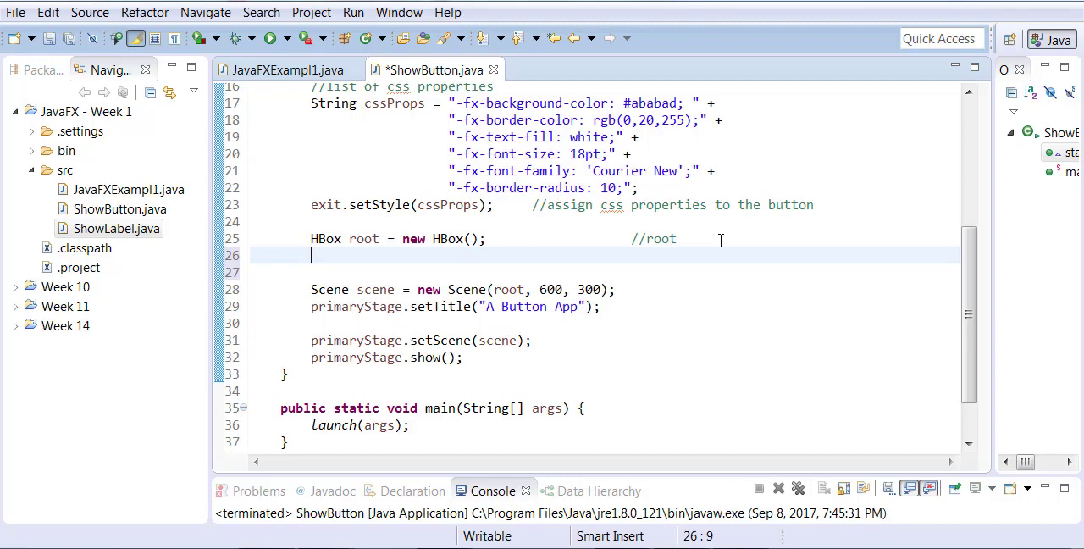
{"action": "type", "text": "root.getChildren("}
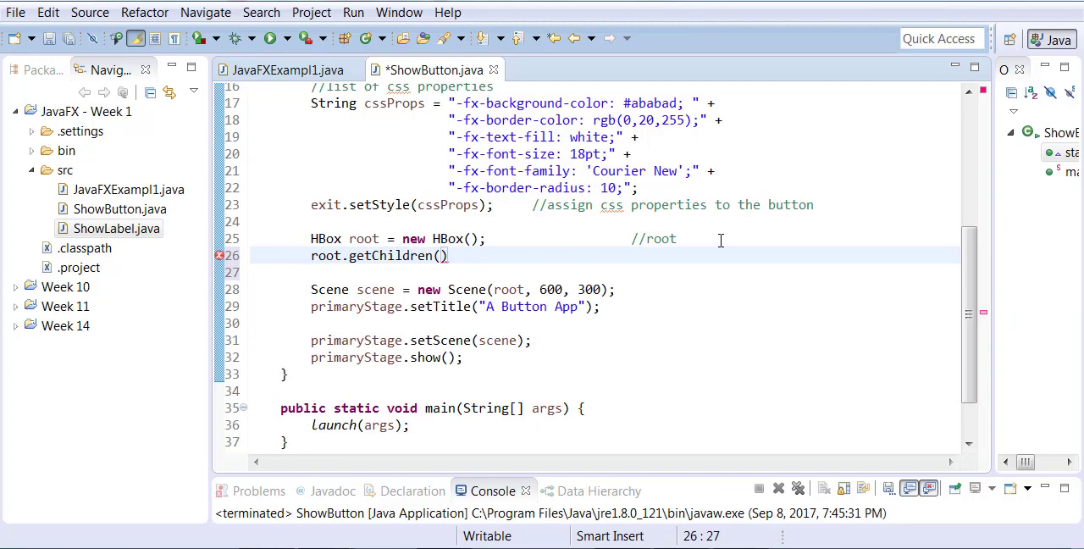
{"action": "type", "text": ".add)()"}
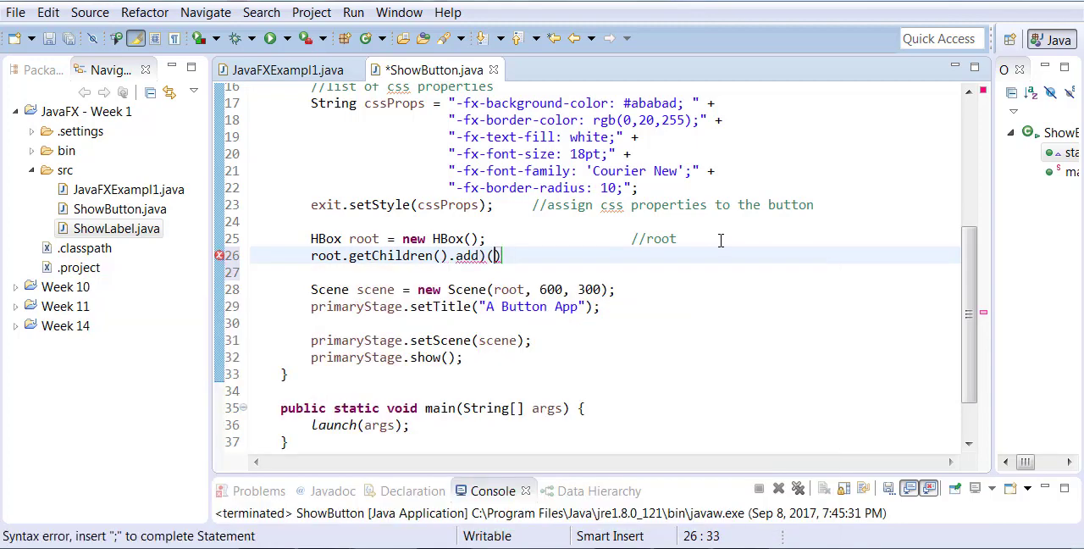
{"action": "type", "text": "ex"}
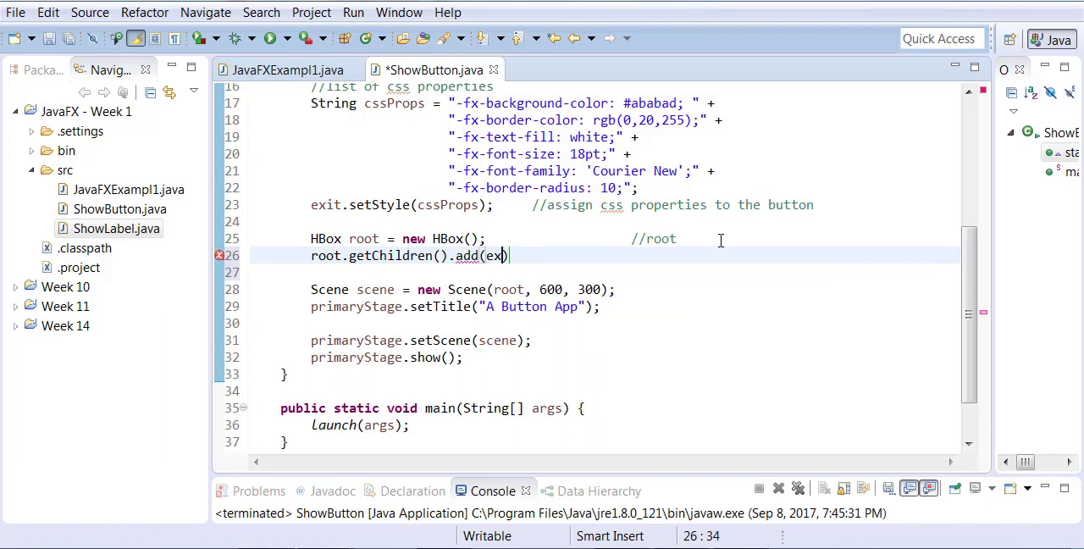
{"action": "type", "text": "it);"}
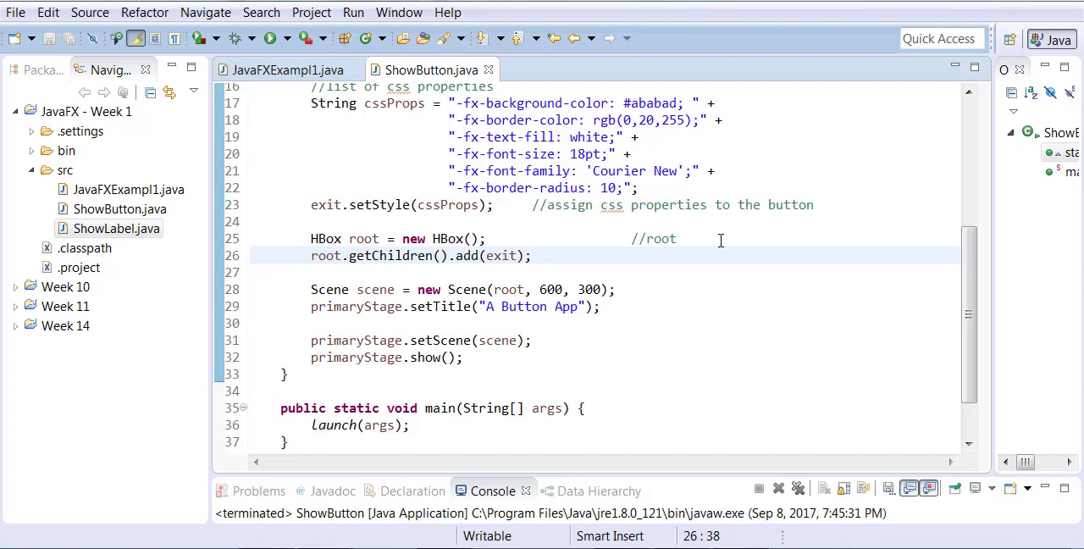
Relaunch ShowButton to view the Exit button inside the HBox, then close the window
{"action": "left_click", "coordinate": [270, 37]}
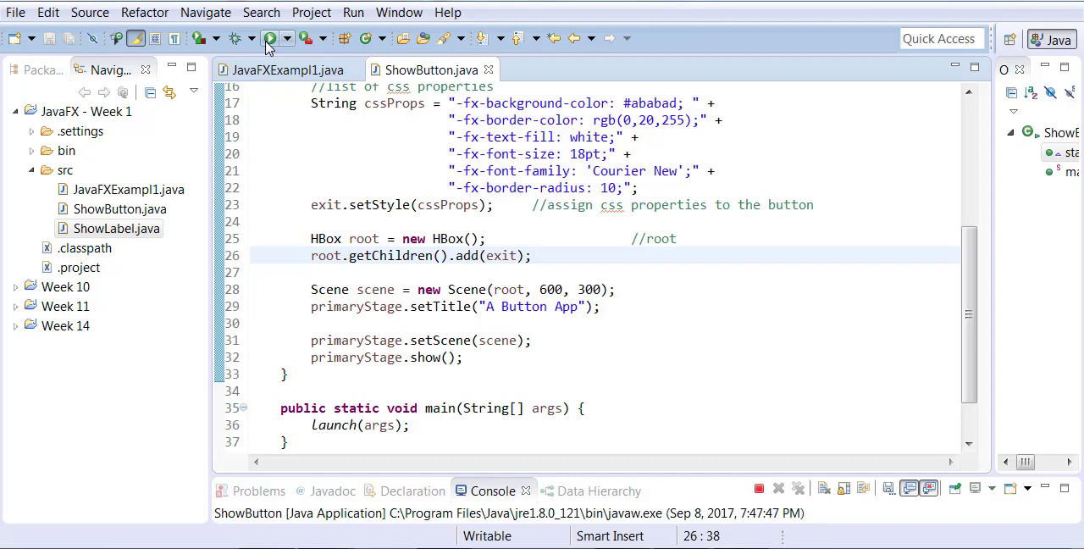
{"action": "left_click", "coordinate": [270, 37]}
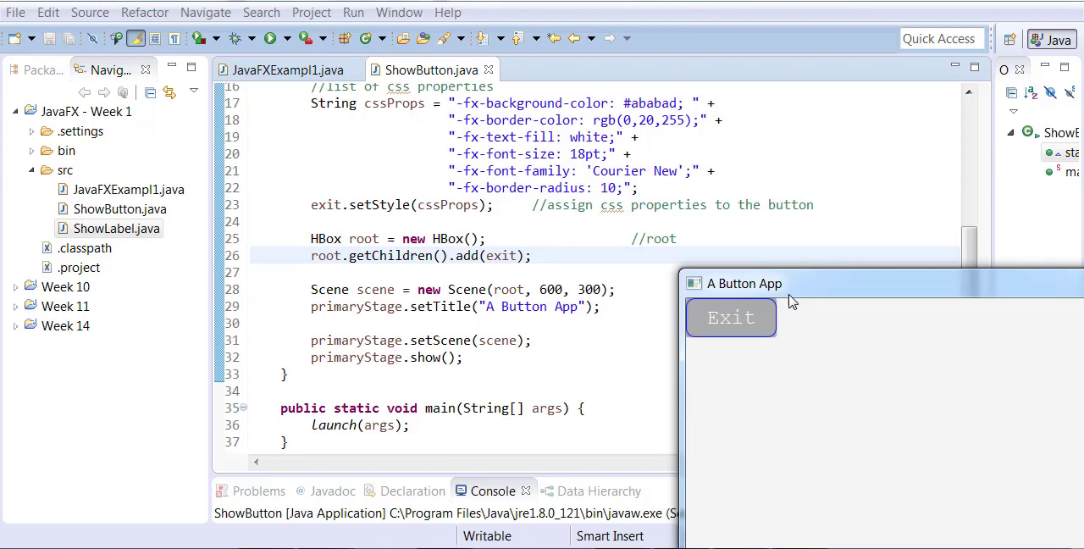
{"action": "left_click", "coordinate": [730, 317]}
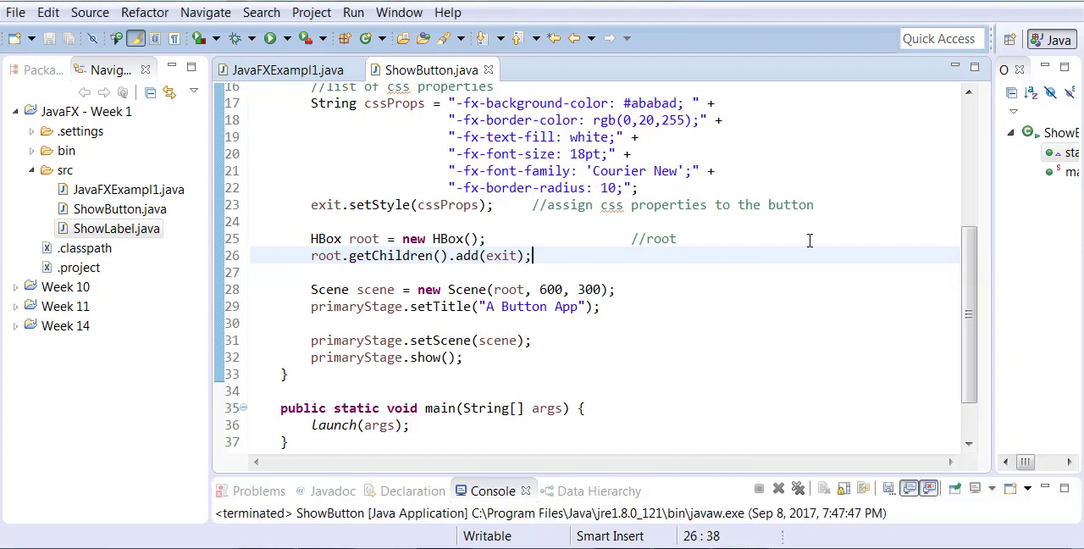